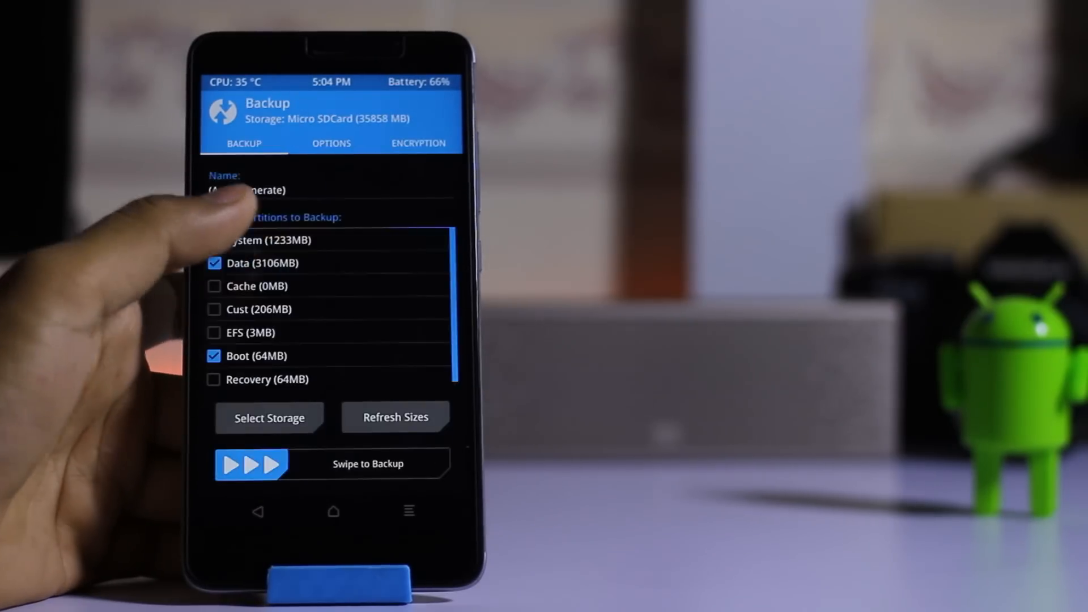
Advanced-wipe Dalvik/ART Cache, System, Data and Cache, keeping internal storage and SD card.
click(215, 241)
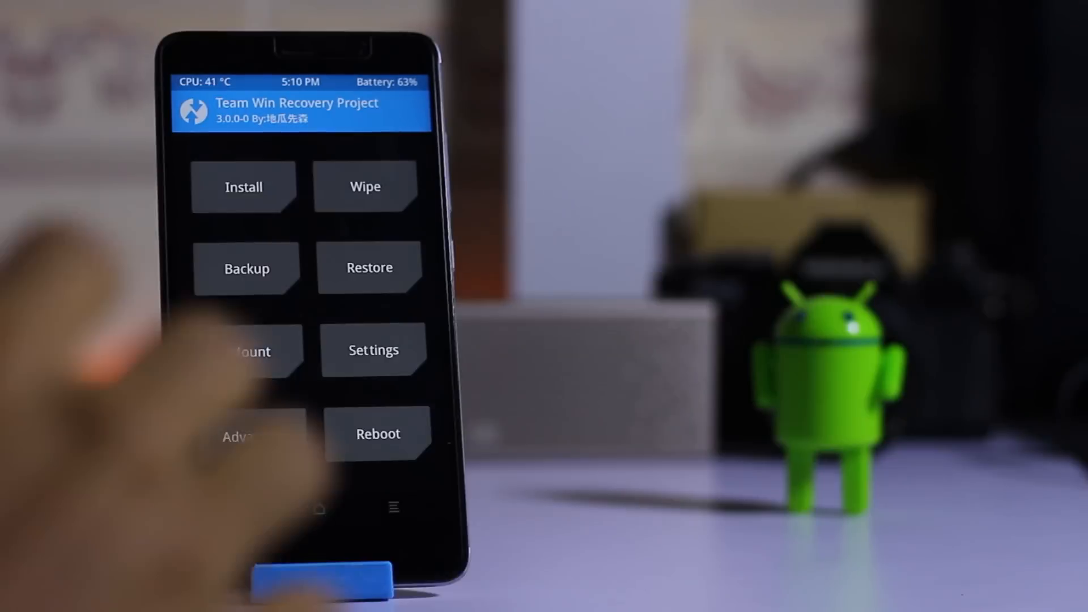
click(365, 186)
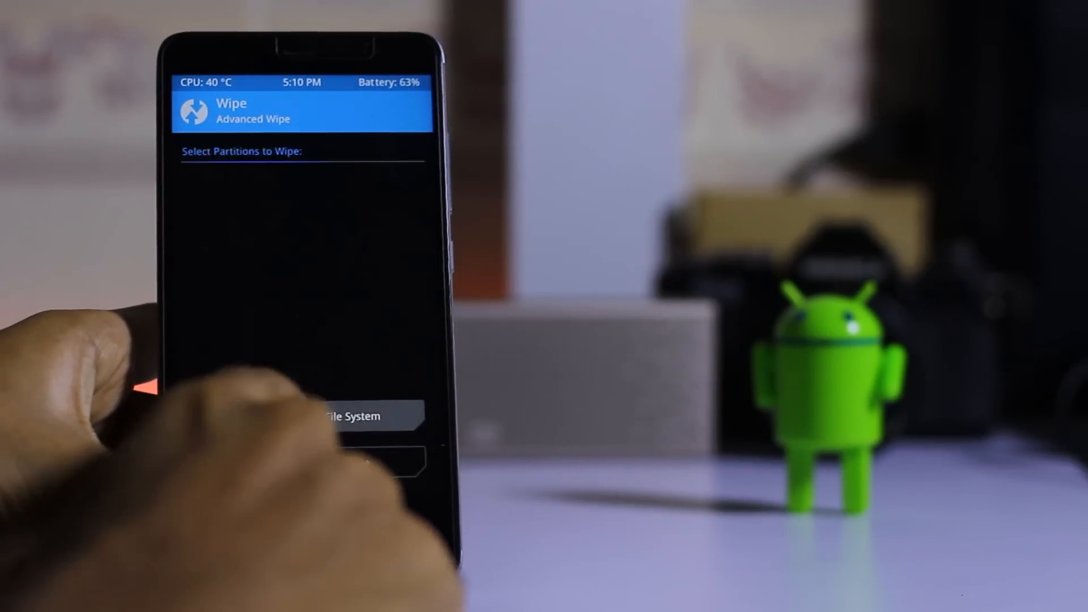
click(187, 173)
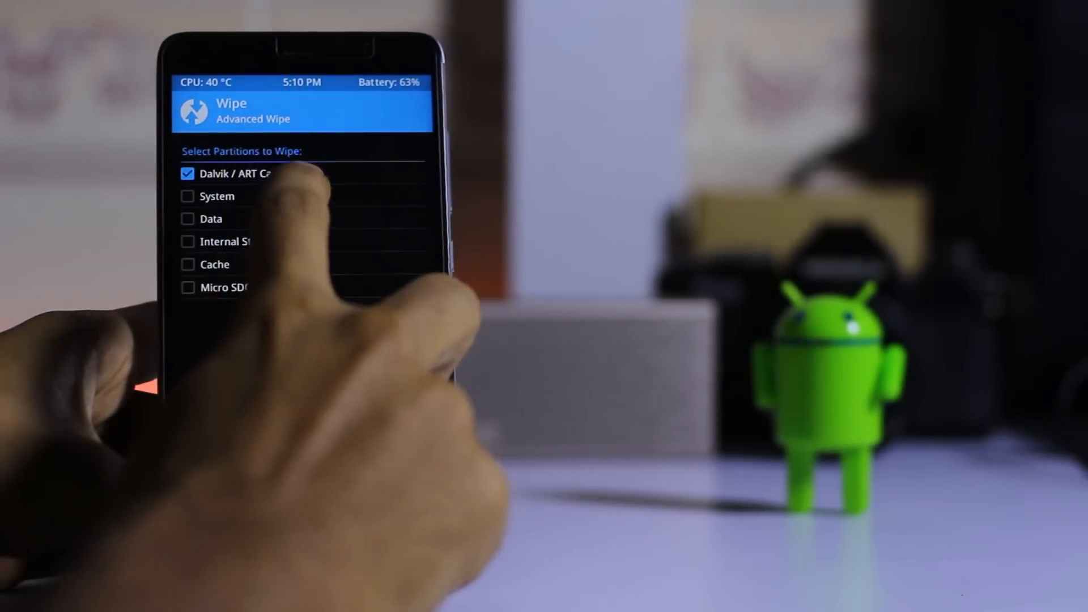
click(188, 196)
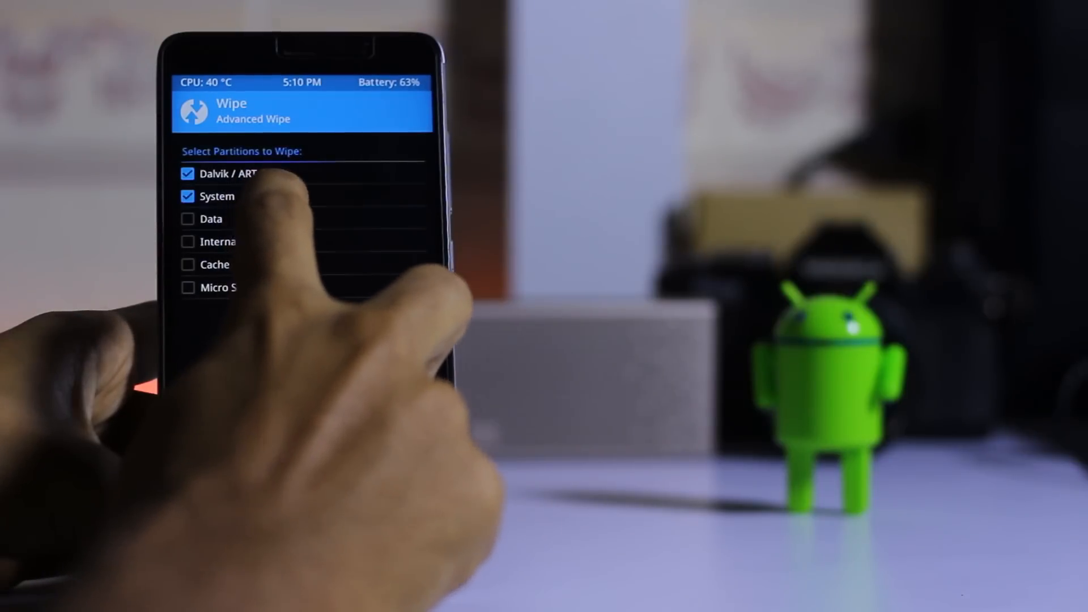
click(188, 219)
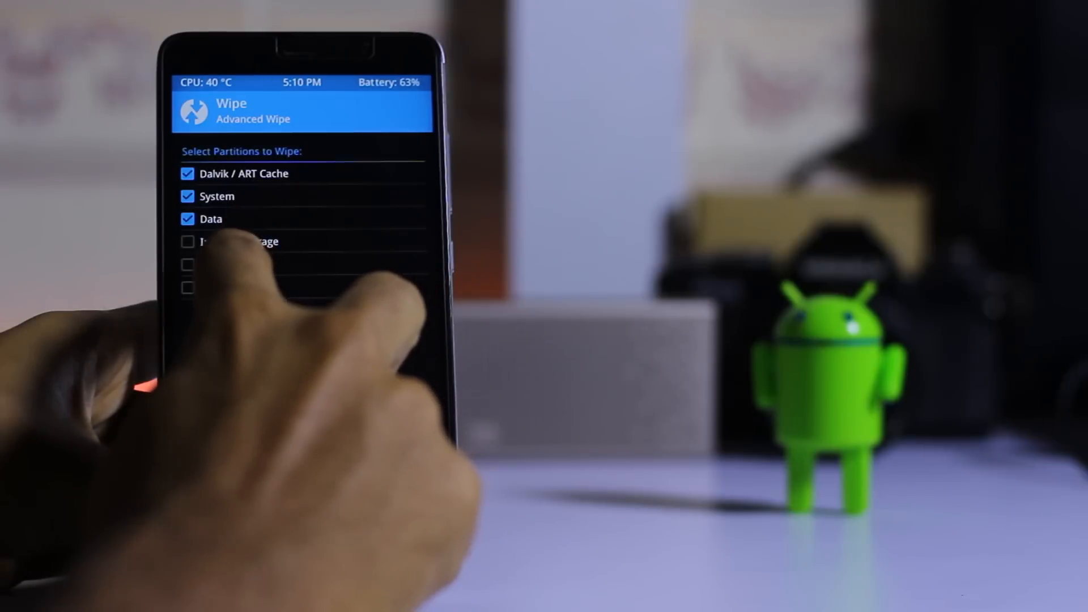
click(188, 264)
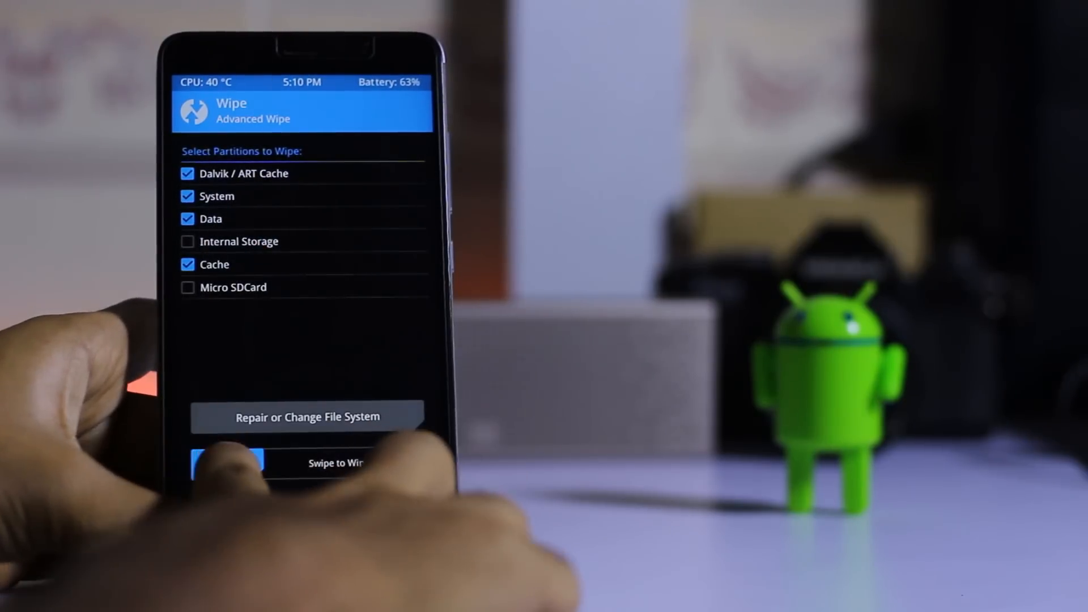
drag(222, 463, 396, 463)
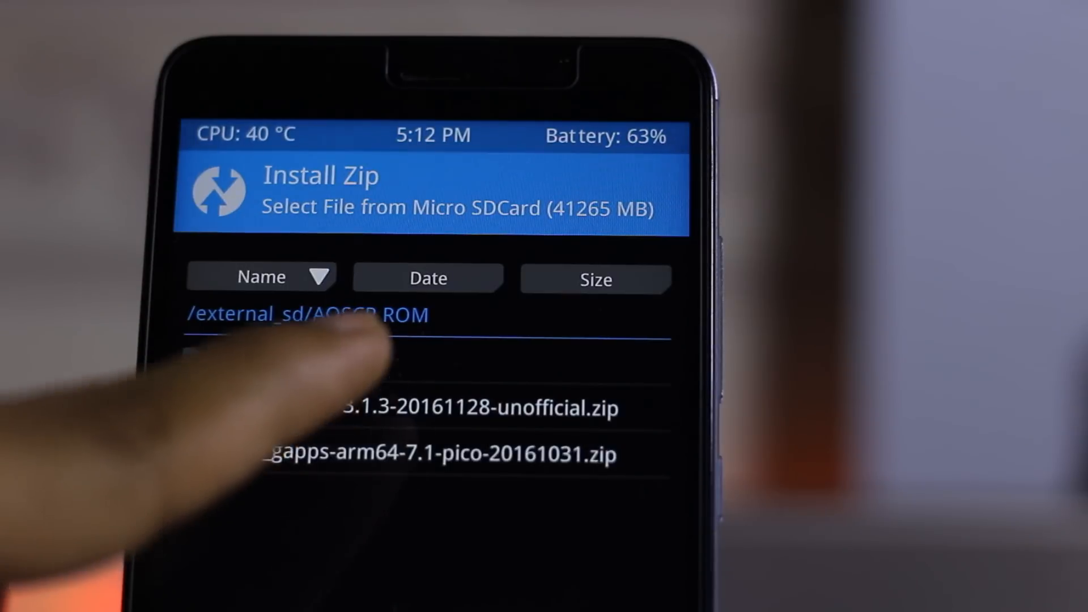
Flash the AOSCP ROM and Open GApps pico zips from /external_sd/AOSCP ROM, then reboot.
click(465, 408)
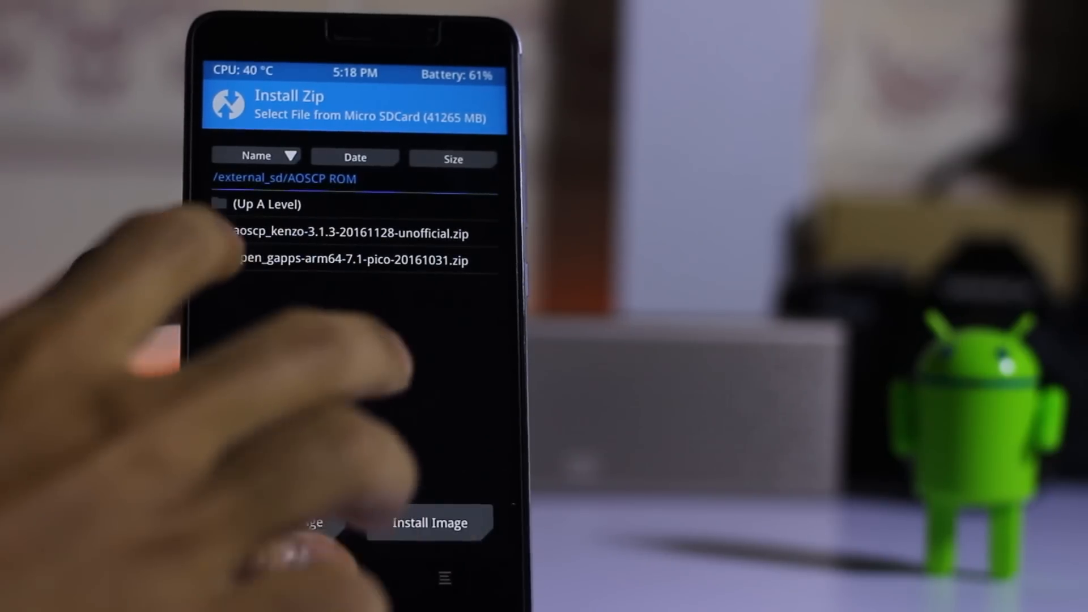
click(337, 260)
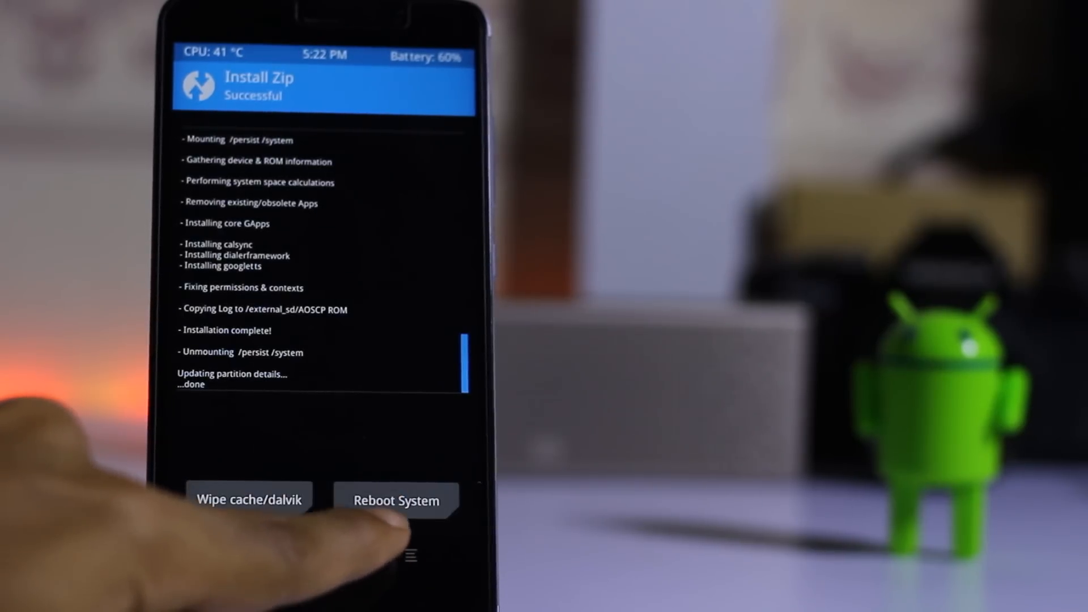
click(396, 498)
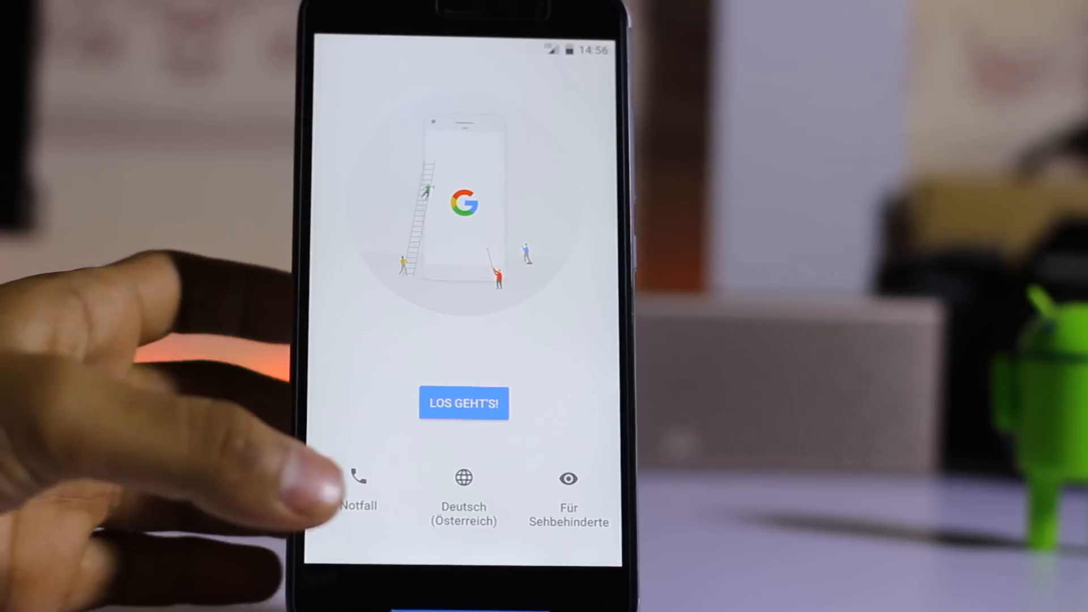
Complete setup with LOS GEHT'S, dismiss the widgets tip, and open Settings.
click(463, 485)
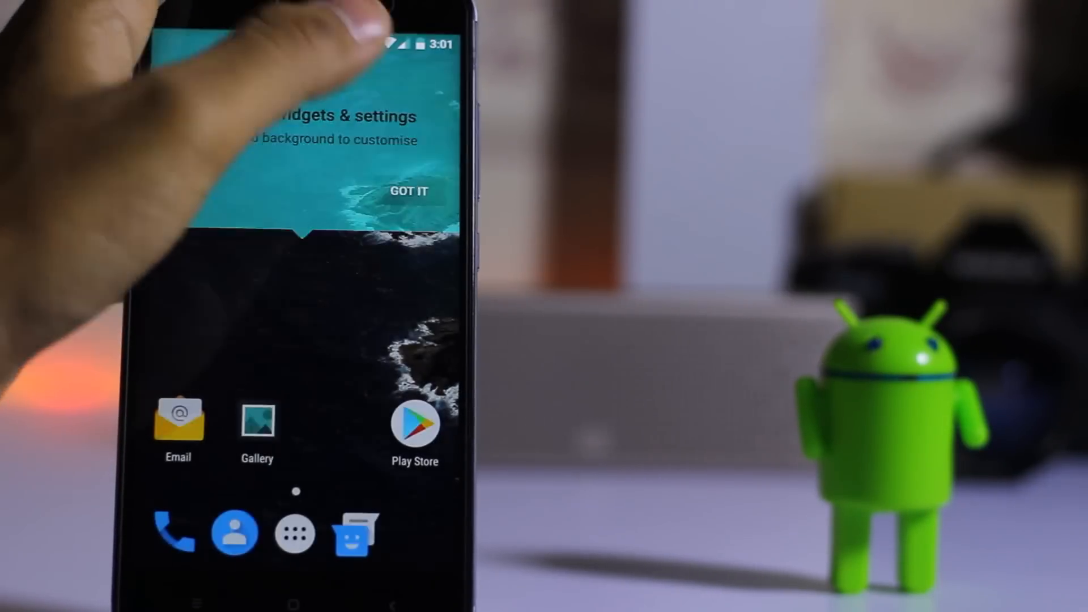
click(410, 191)
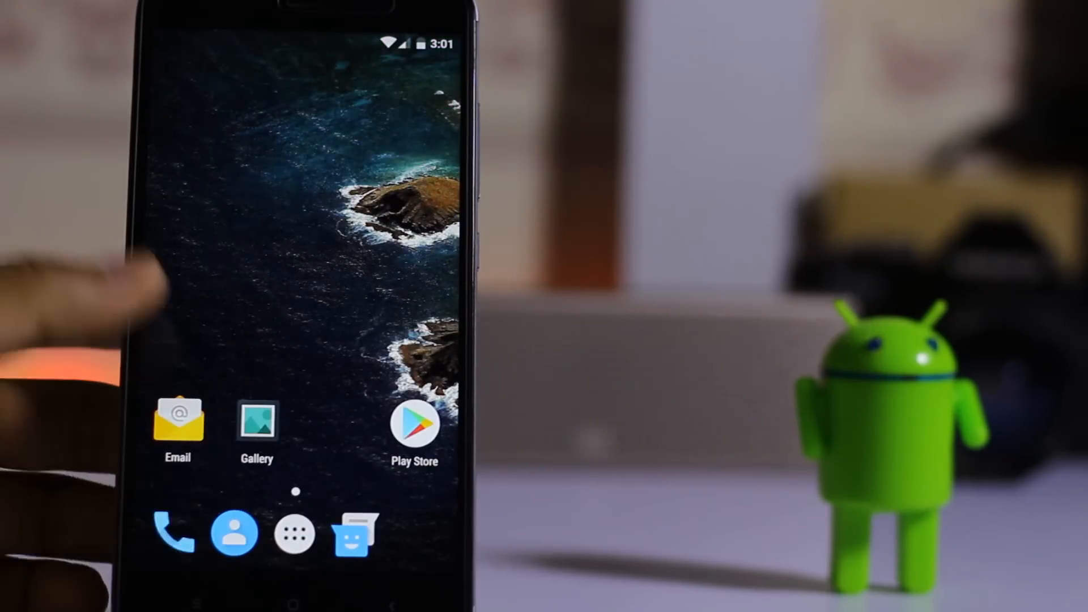
click(236, 531)
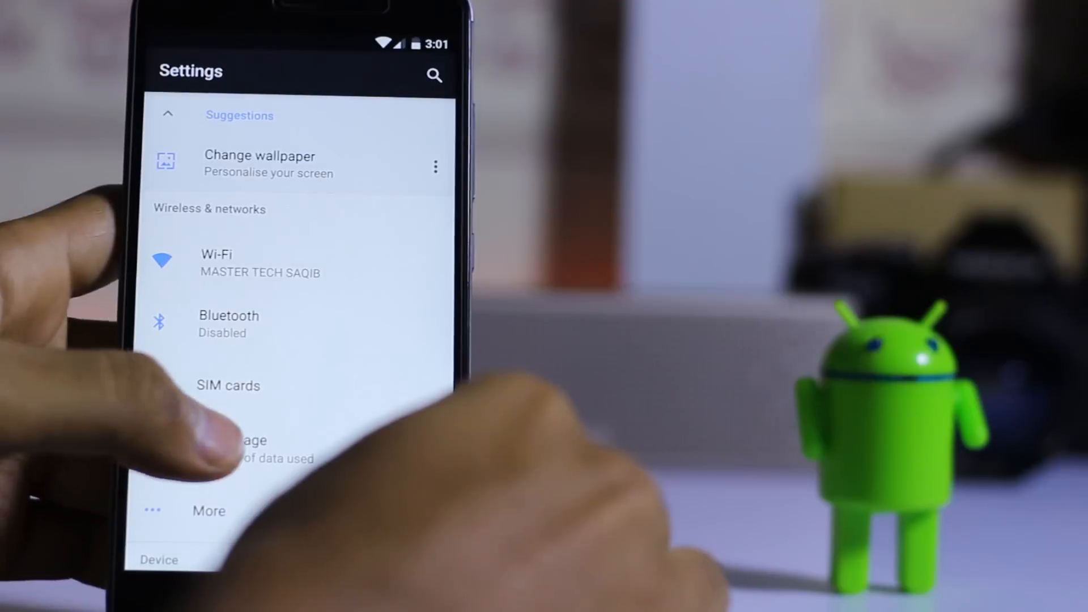
Scroll down the Settings list toward About phone and Phone status.
scroll(down, 3)
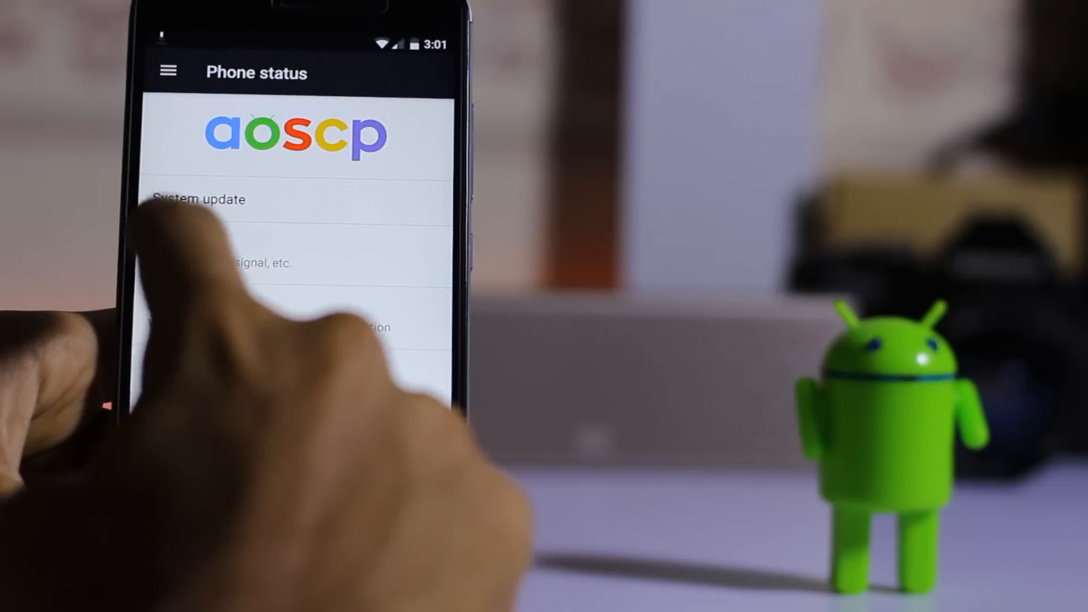
scroll(down, 3)
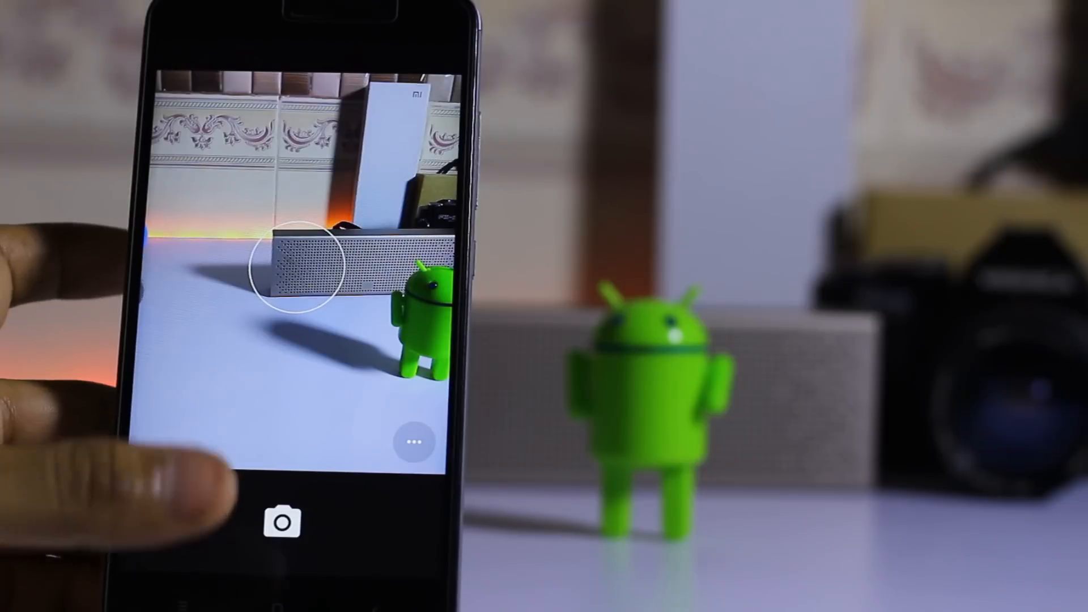
Take a desk photo, record a short video, then open the home screen app drawer.
click(281, 521)
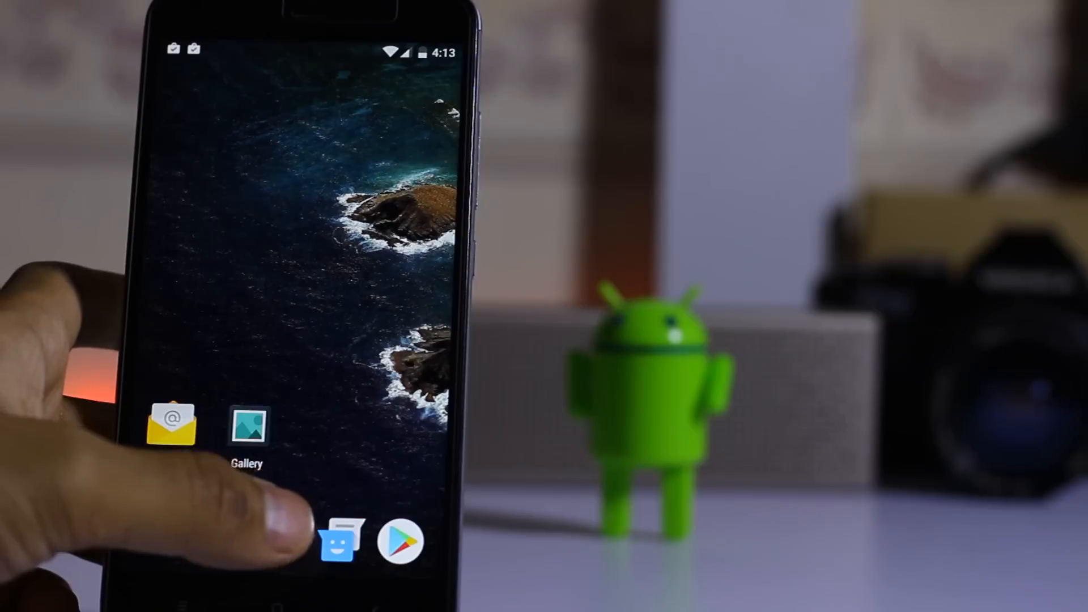
click(340, 541)
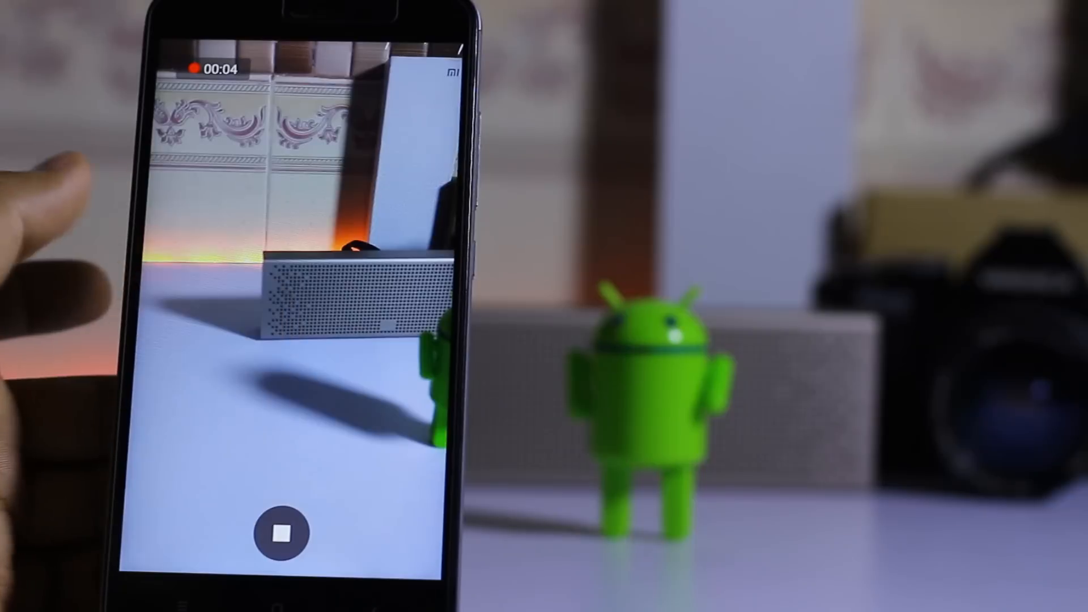
click(281, 532)
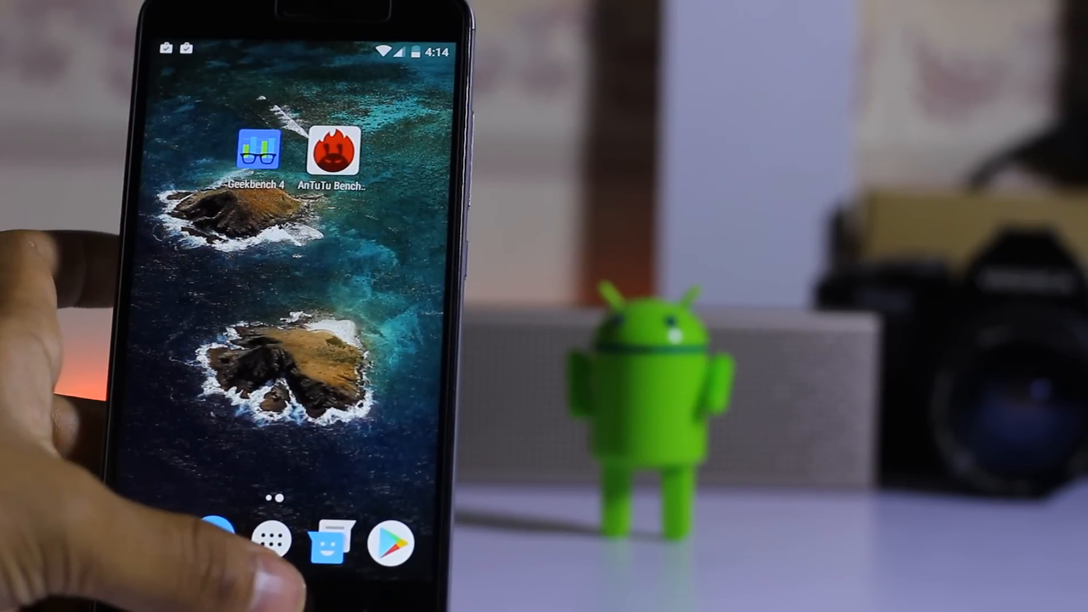
click(274, 538)
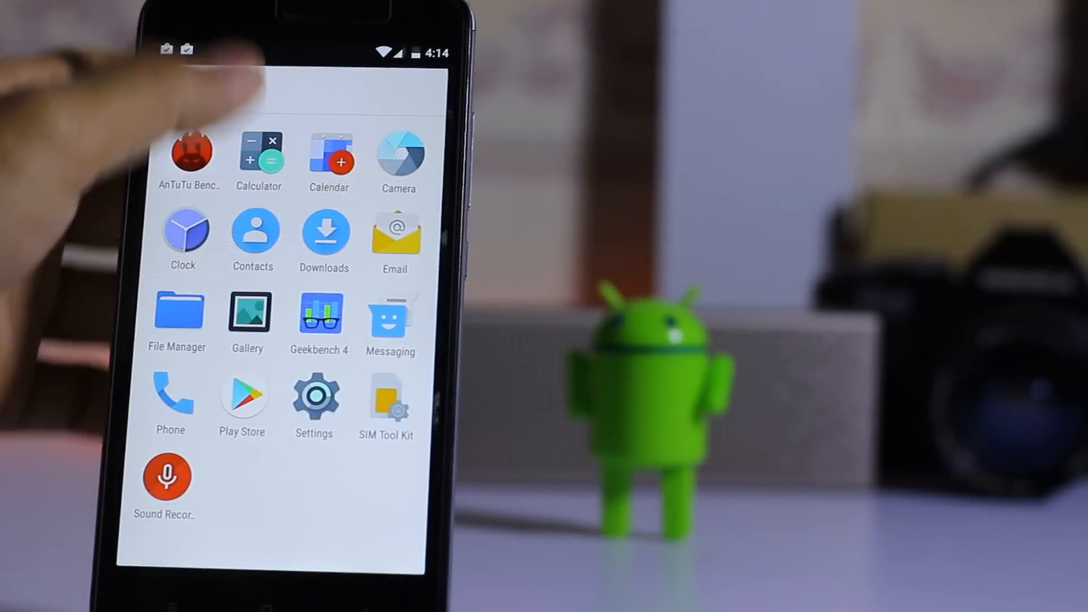
Turn on adaptive brightness in Display, view Ambient display options, and return to Settings.
click(313, 395)
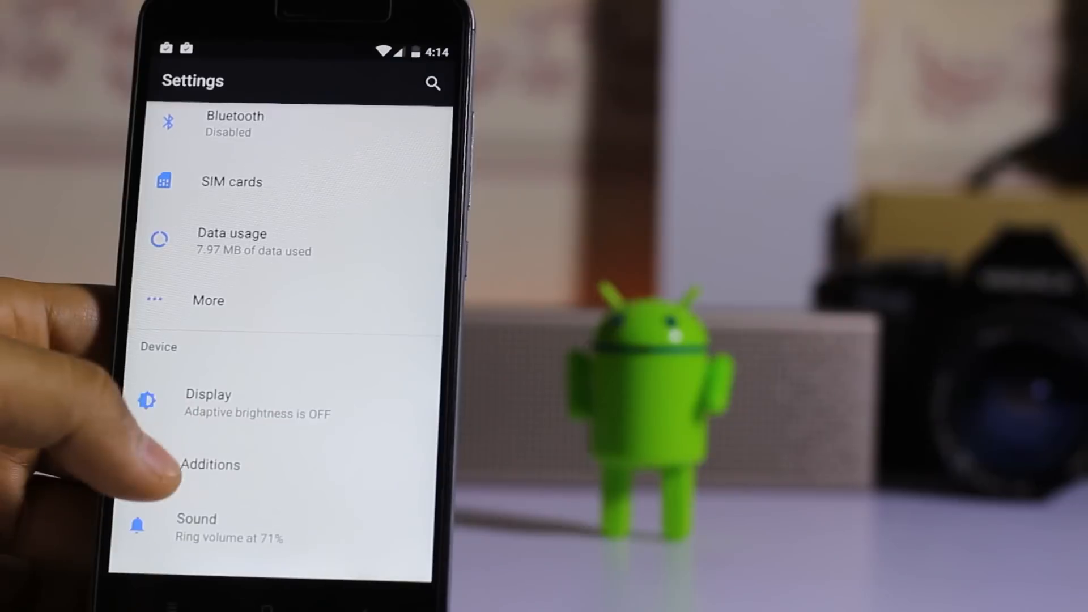
click(207, 393)
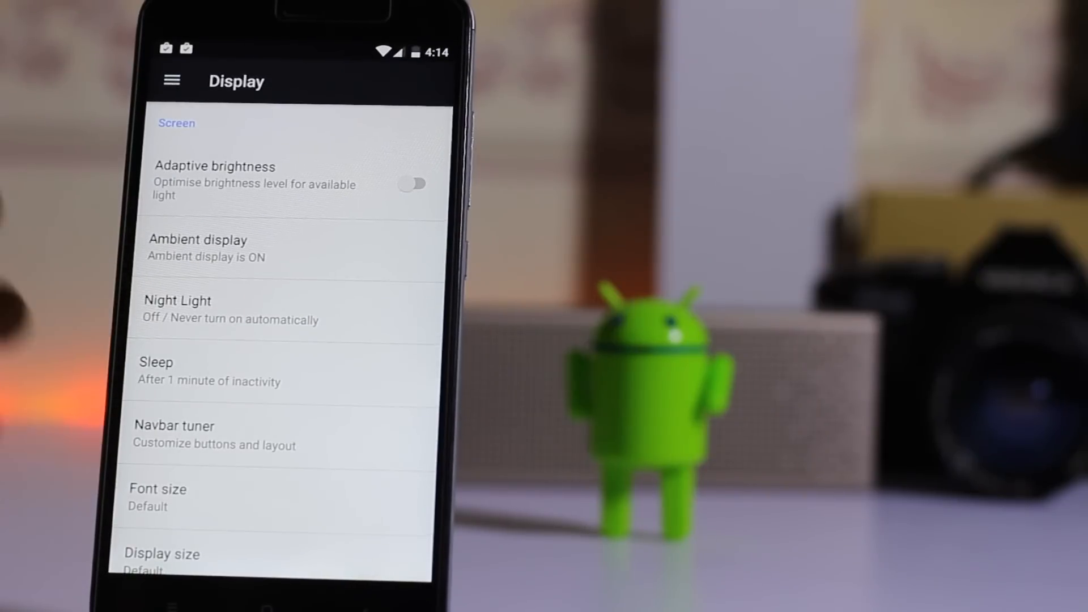
click(412, 183)
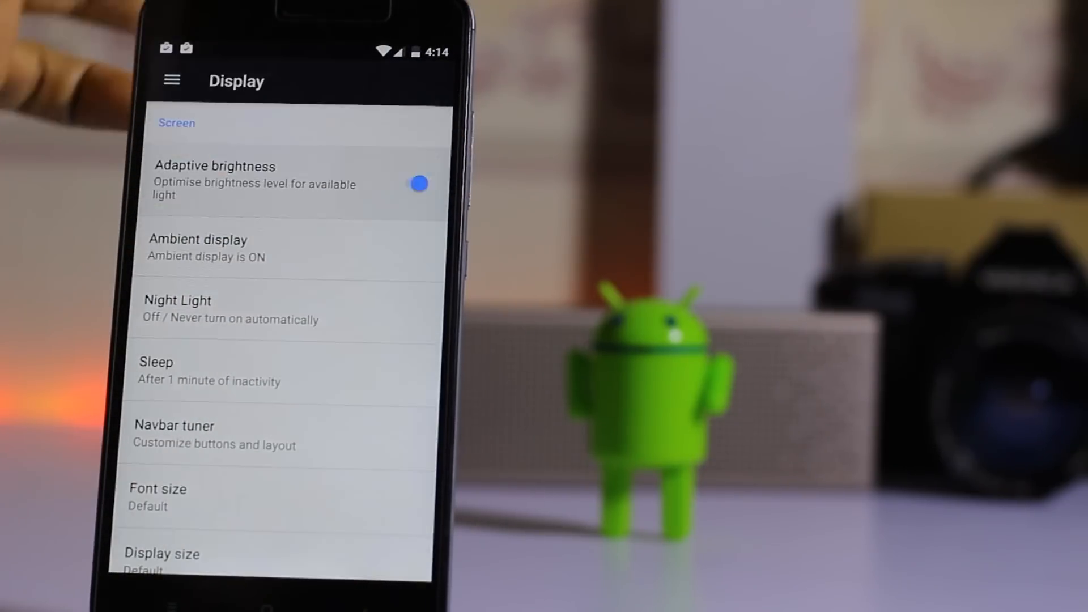
click(417, 183)
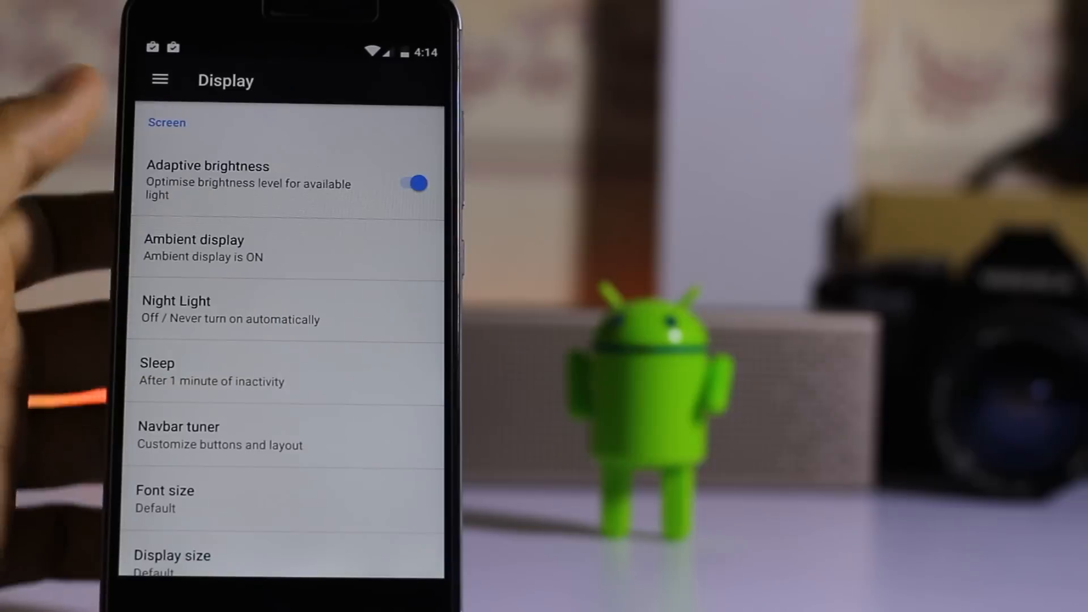
click(194, 247)
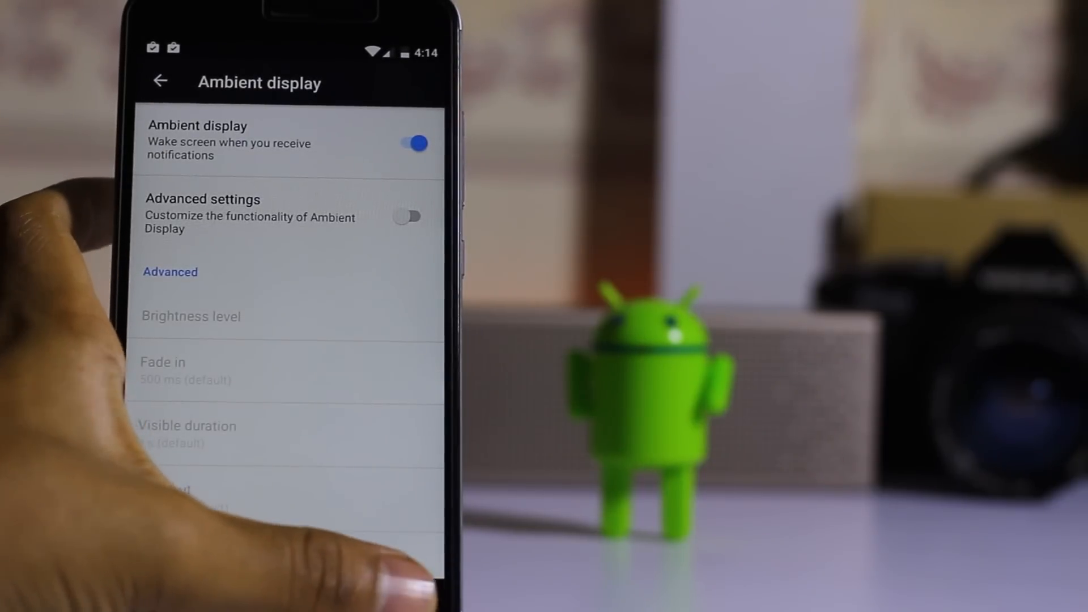
click(161, 81)
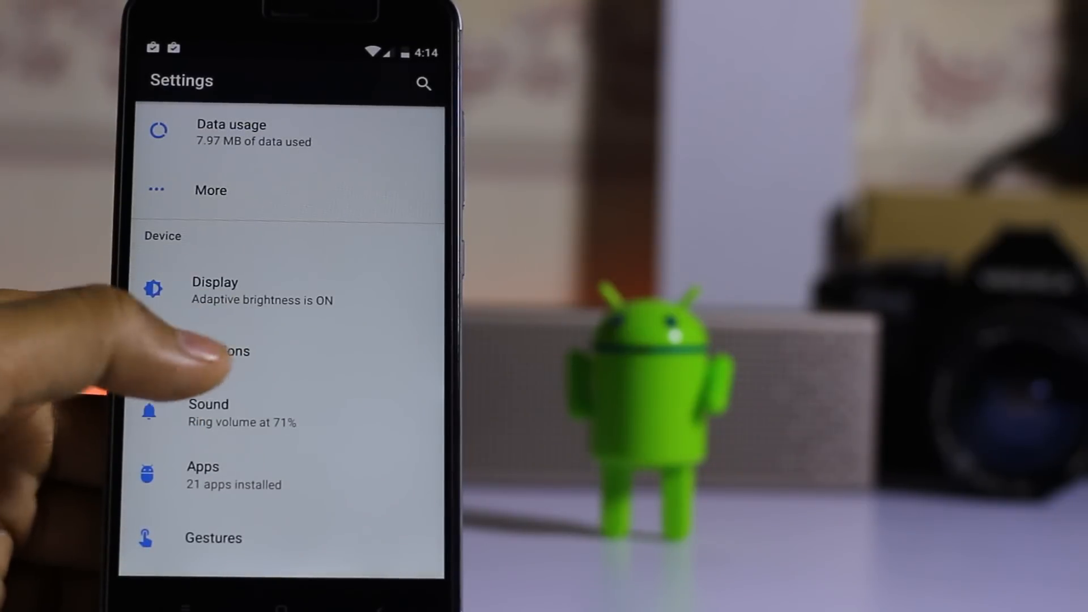
Open Additions' Quick settings and cancel the Shortcut count dialog unchanged.
click(229, 350)
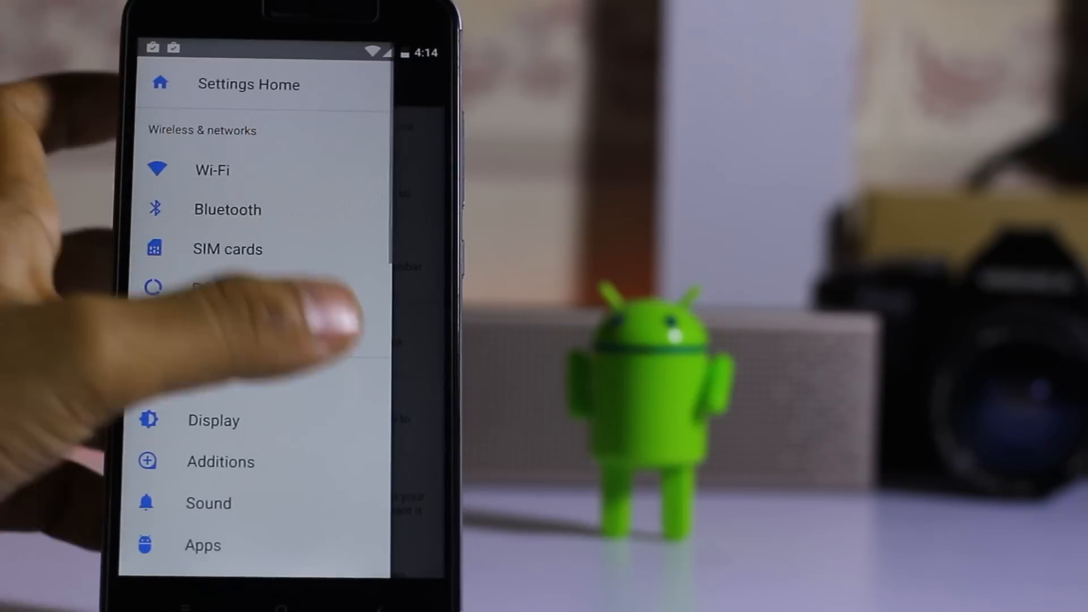
click(220, 461)
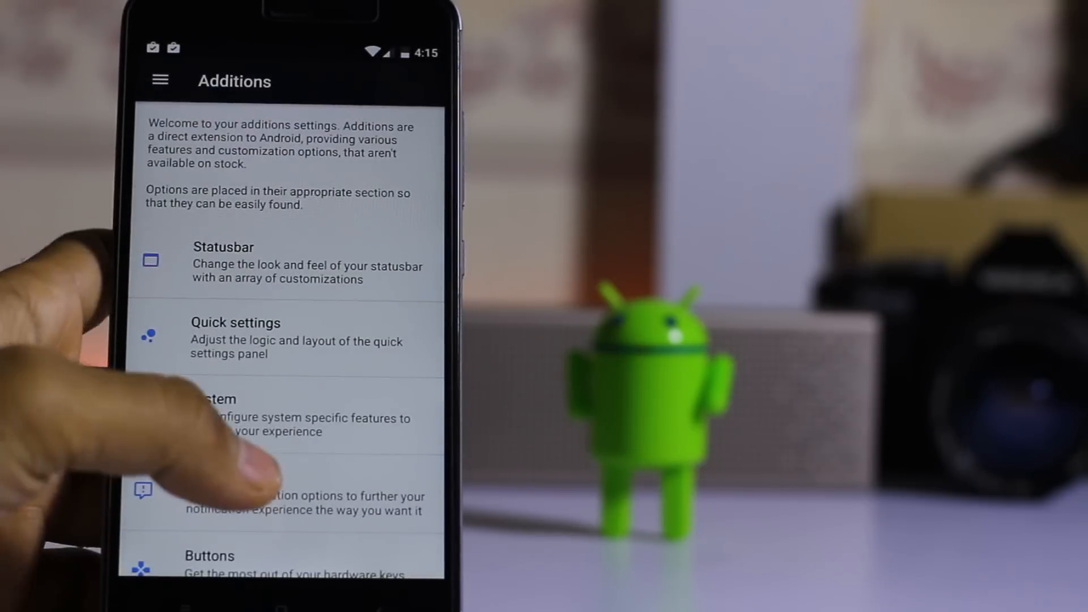
click(235, 338)
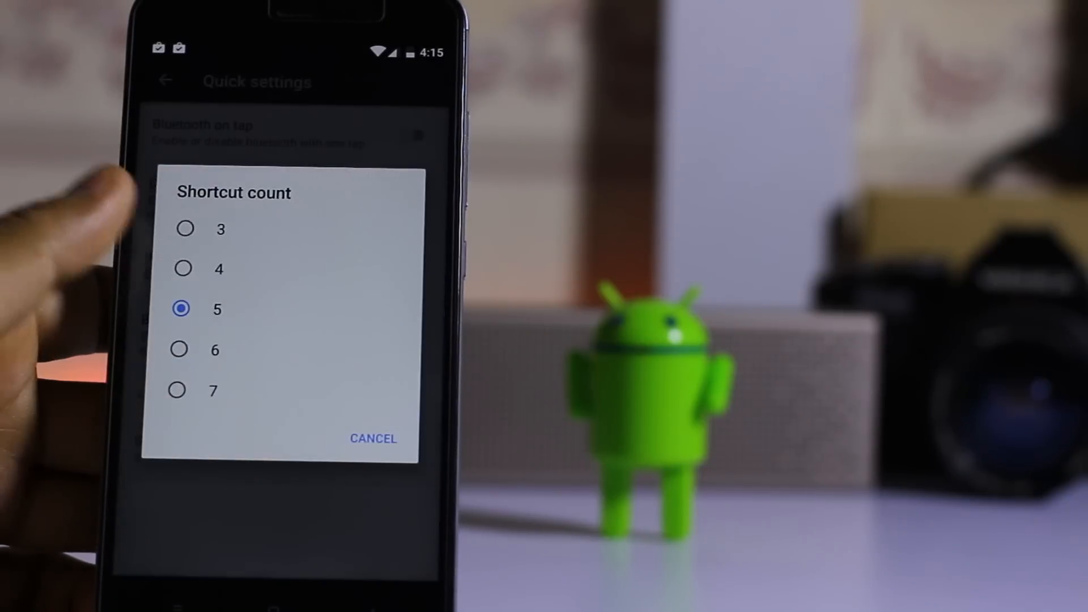
click(373, 438)
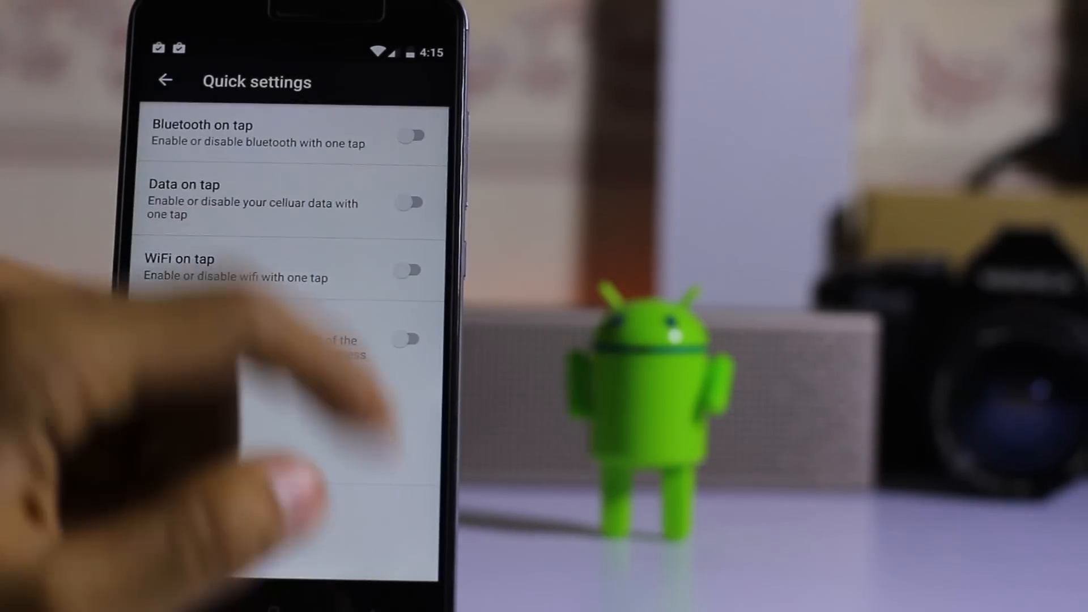
Enable the brightness icon, browse the System and Buttons pages, and return to Settings.
click(411, 339)
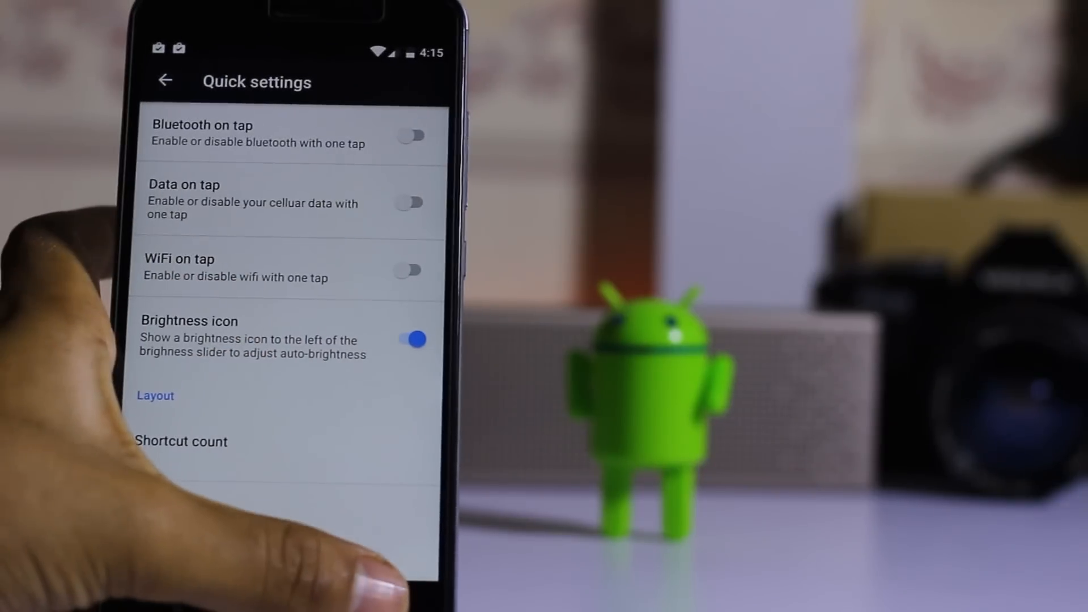
click(165, 81)
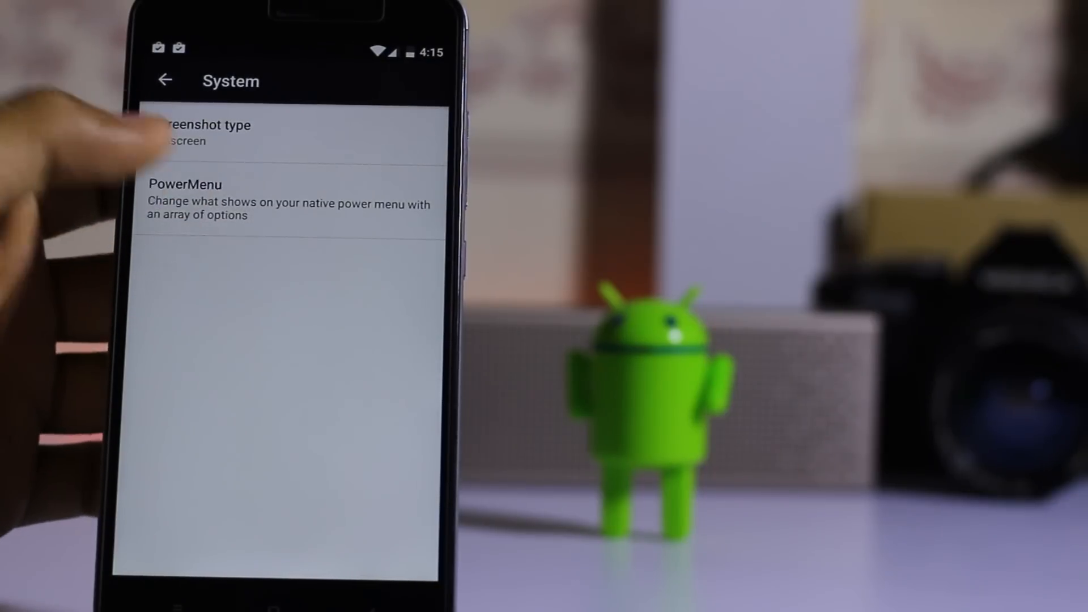
click(185, 199)
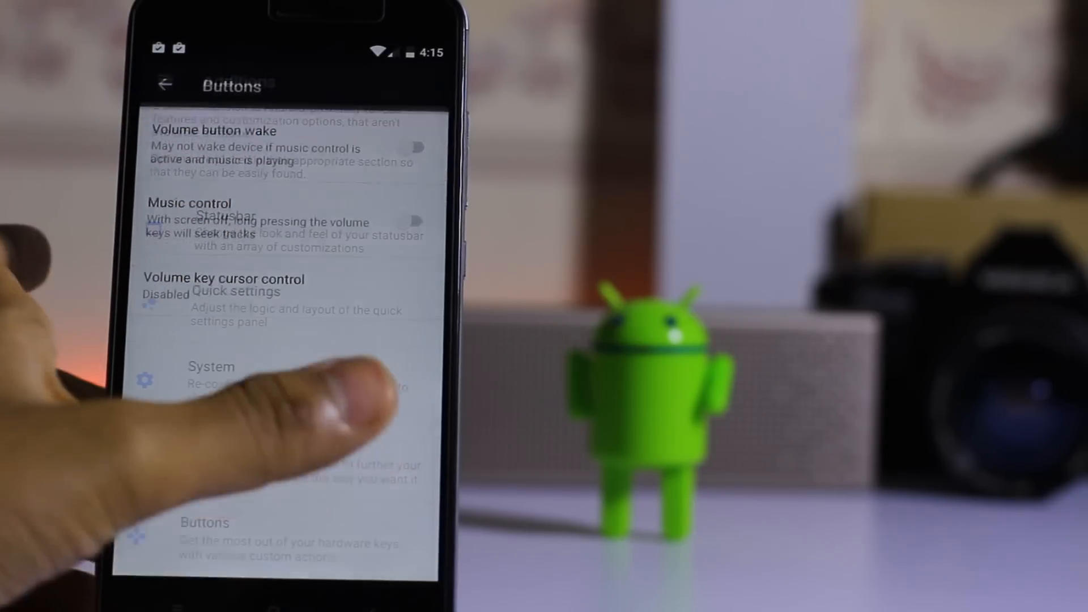
click(165, 83)
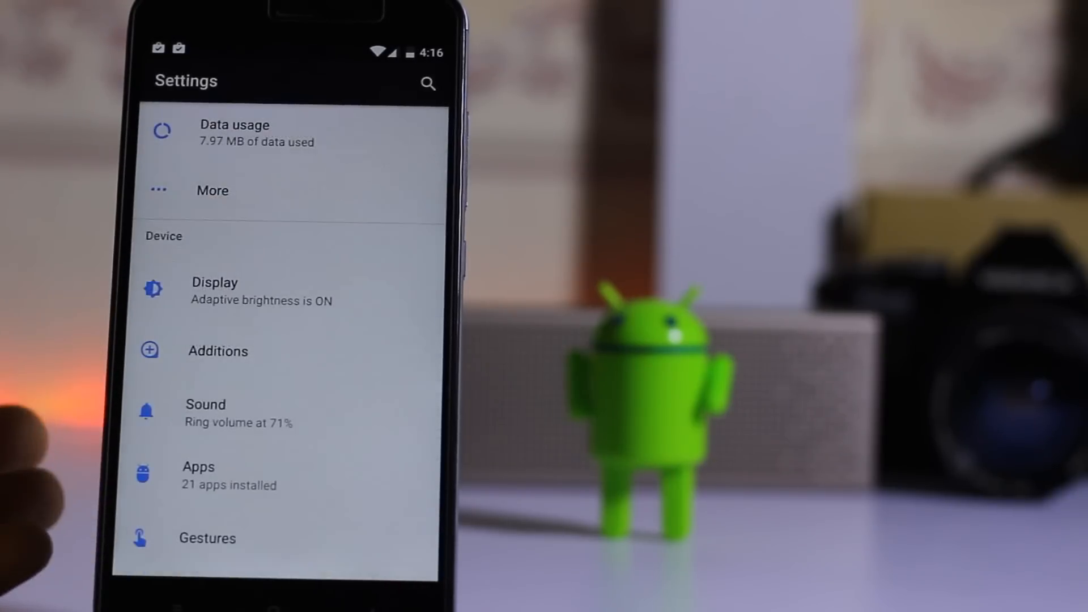
Open Memory, check average use, and view then dismiss the 3 hours range options.
scroll(down, 3)
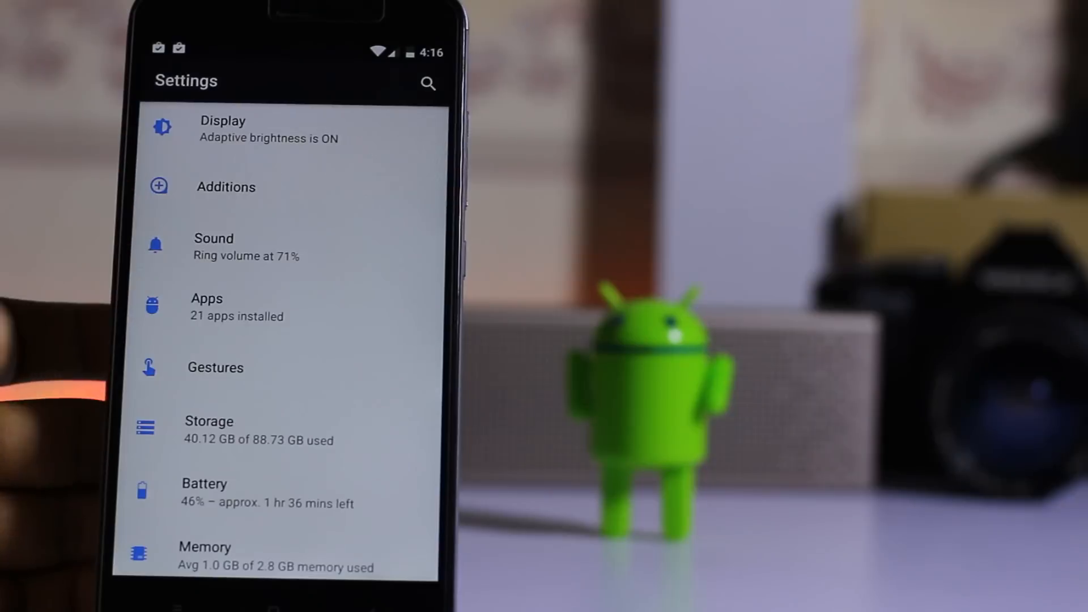
click(215, 367)
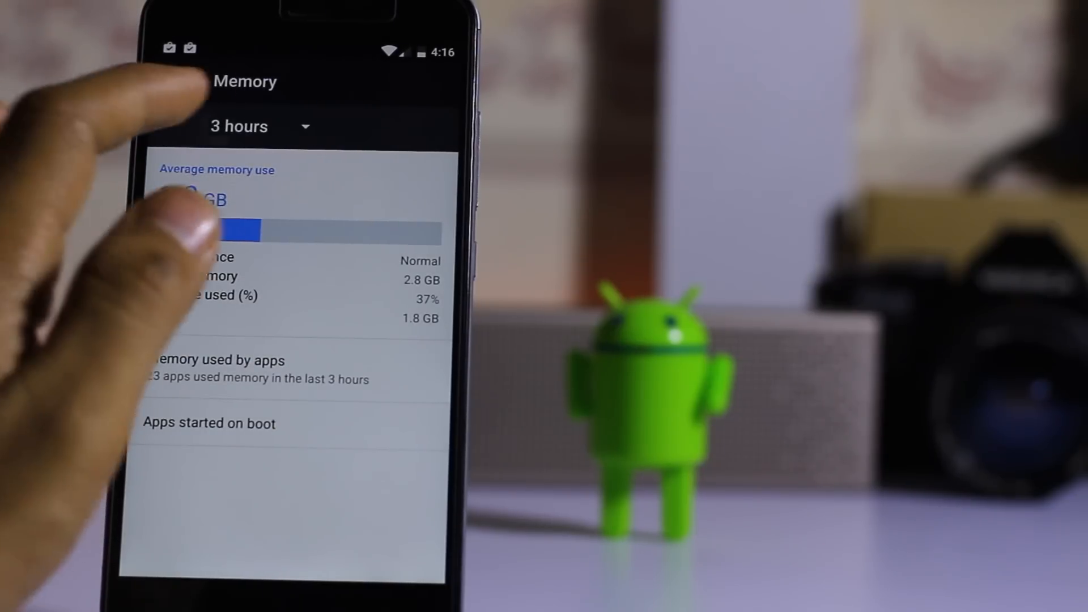
click(256, 127)
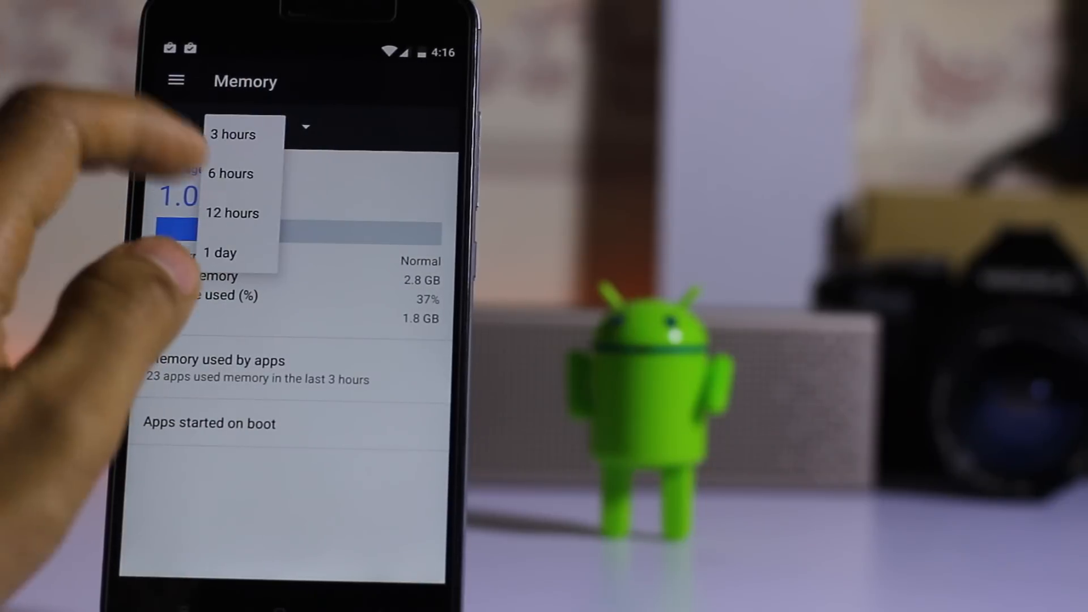
click(231, 174)
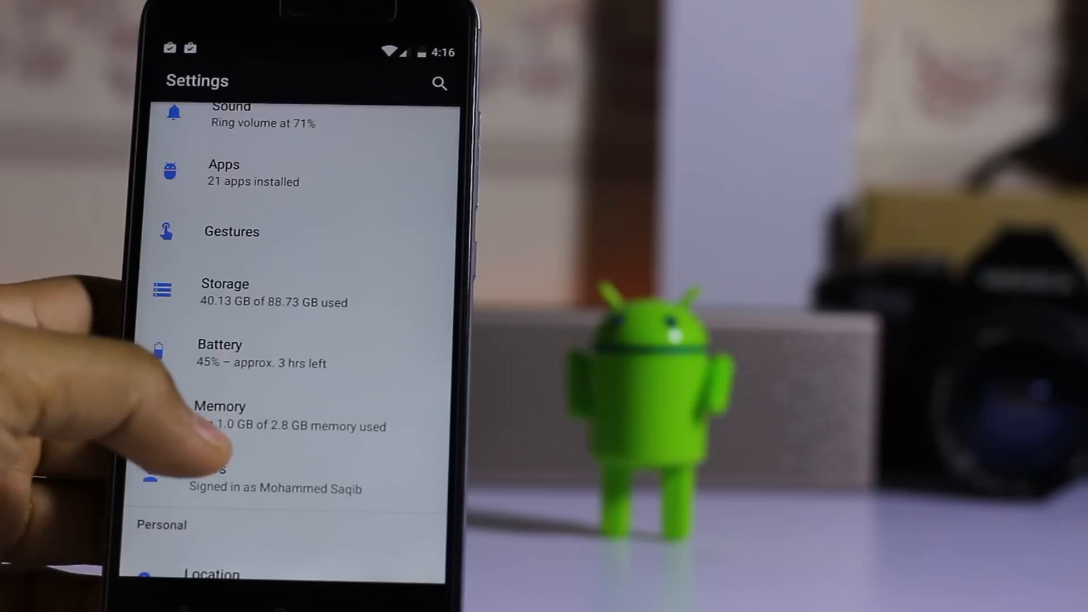
Open About phone and scroll through Android 7.1, kernel, build number and SELinux entries.
scroll(up, 3)
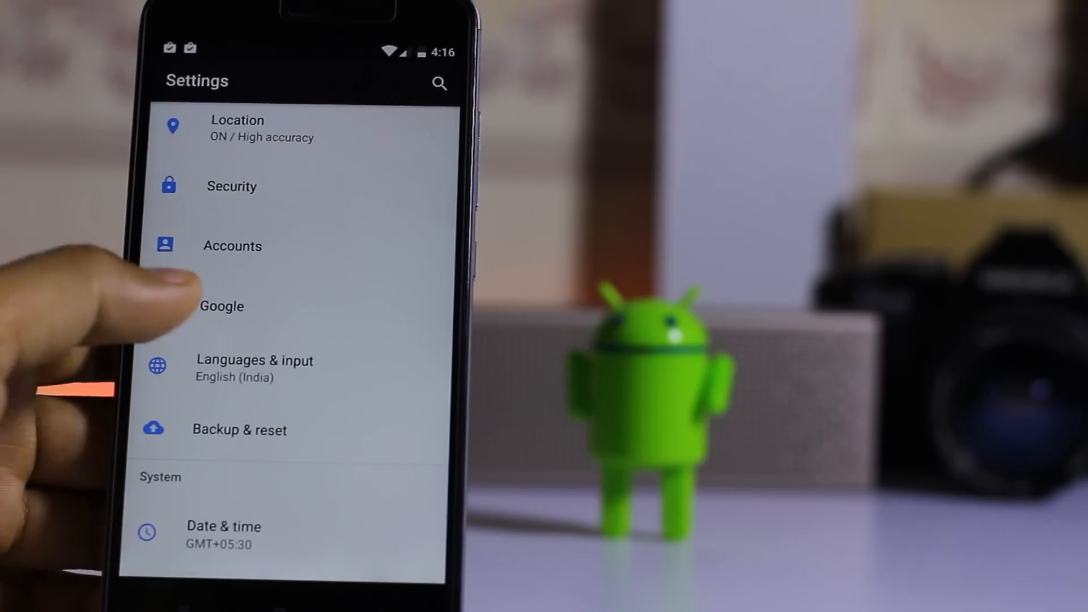
scroll(down, 3)
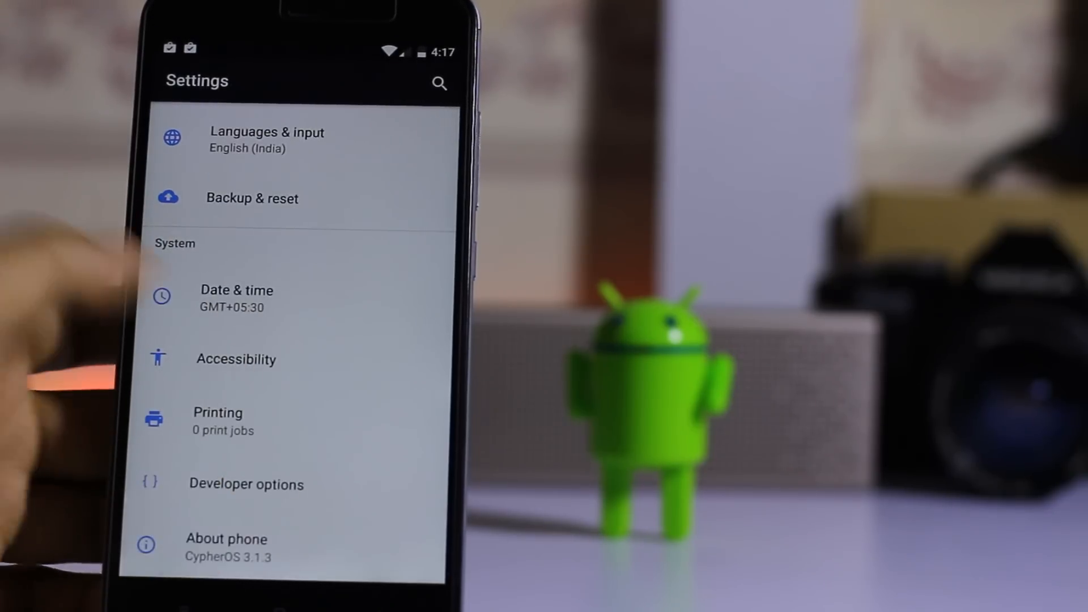
click(227, 547)
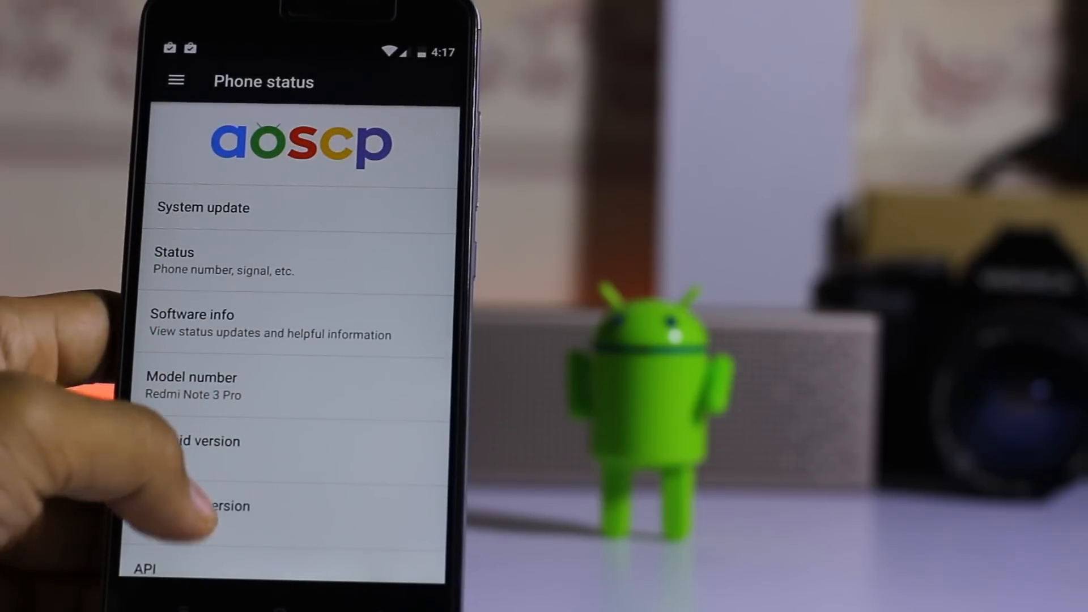
scroll(down, 3)
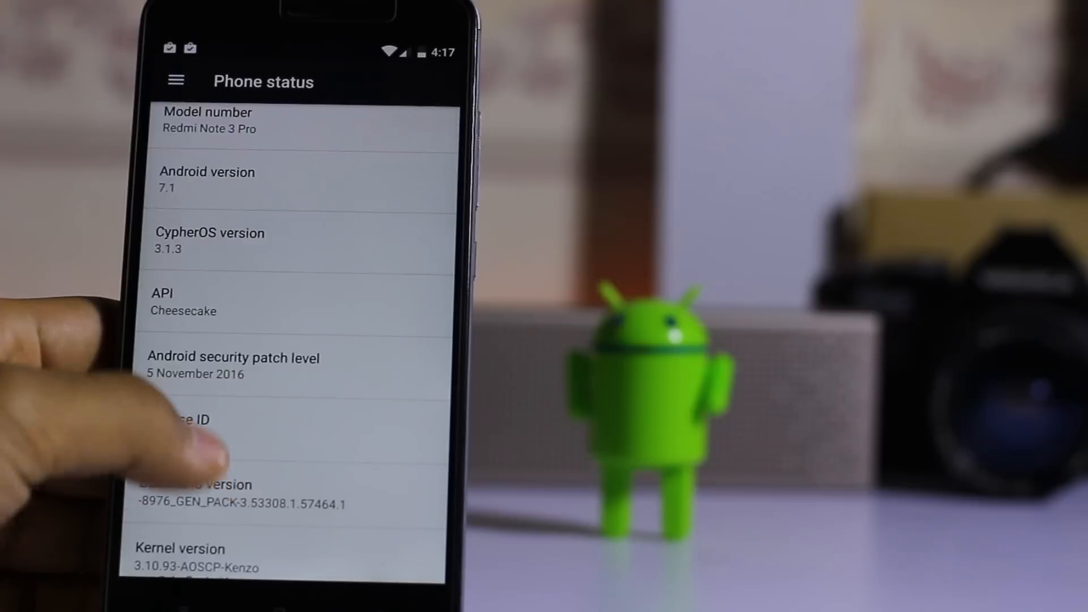
scroll(down, 3)
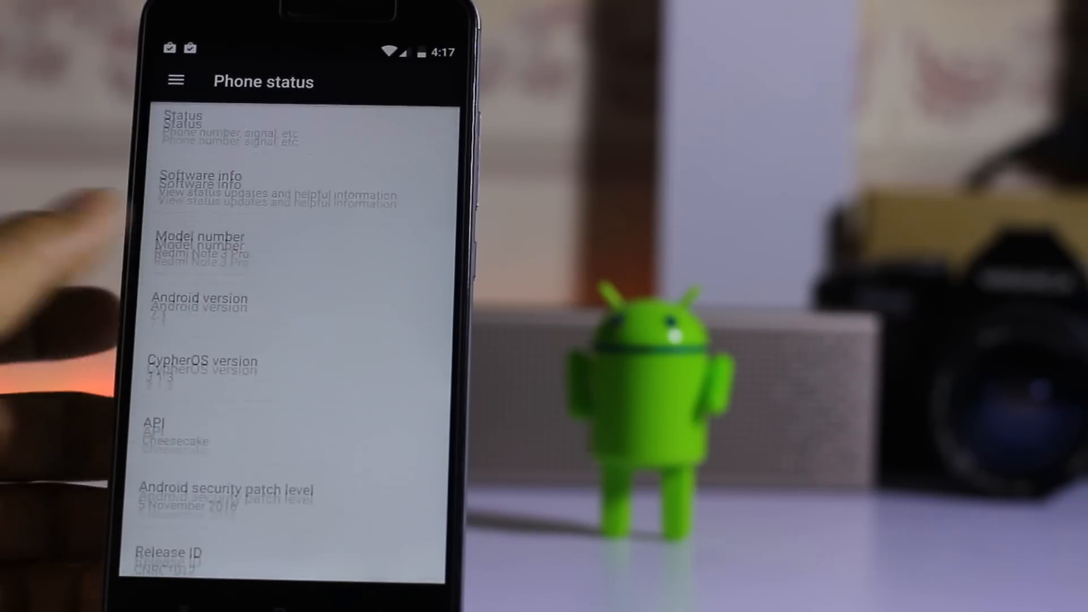
scroll(down, 3)
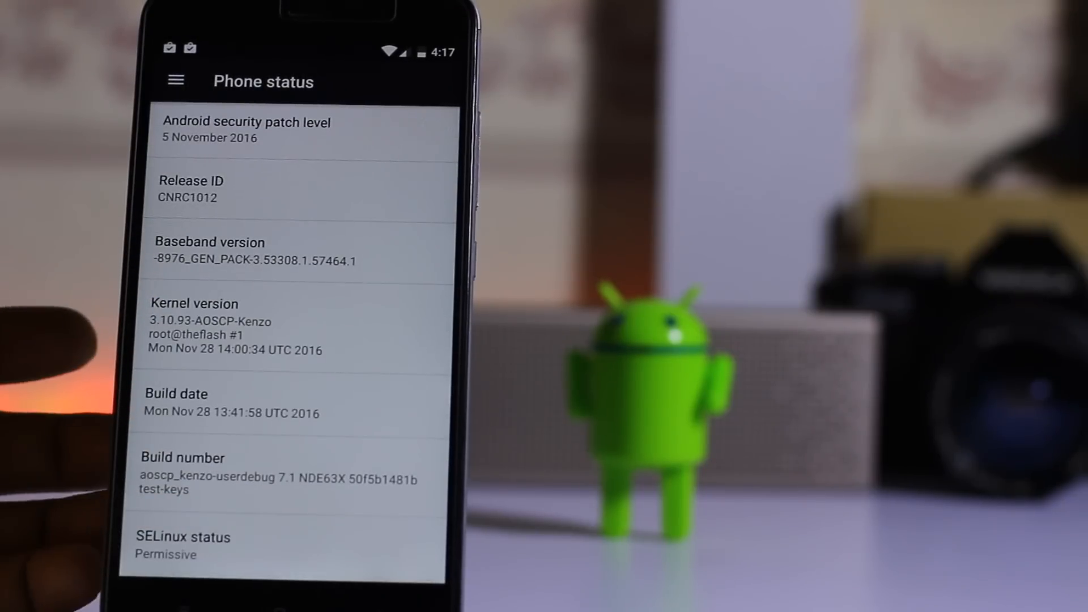